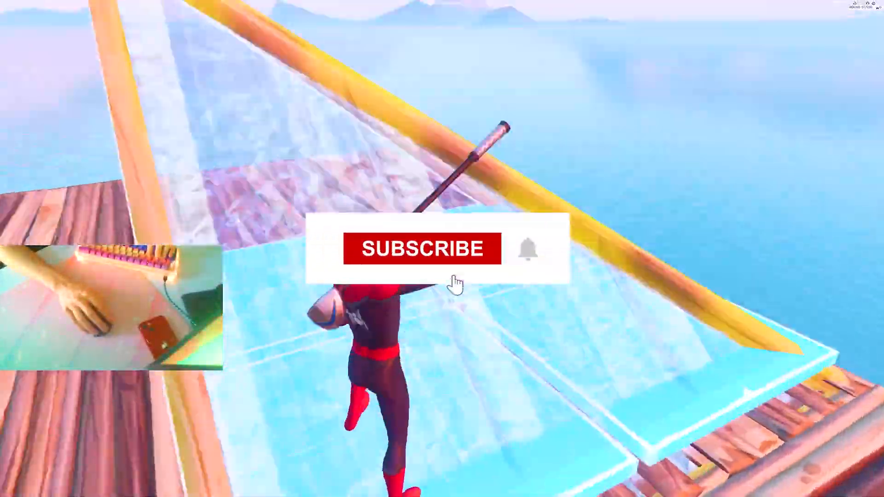
Open the Keyboard Inspector 0.1.0 folder on the Desktop in File Explorer.
click(422, 248)
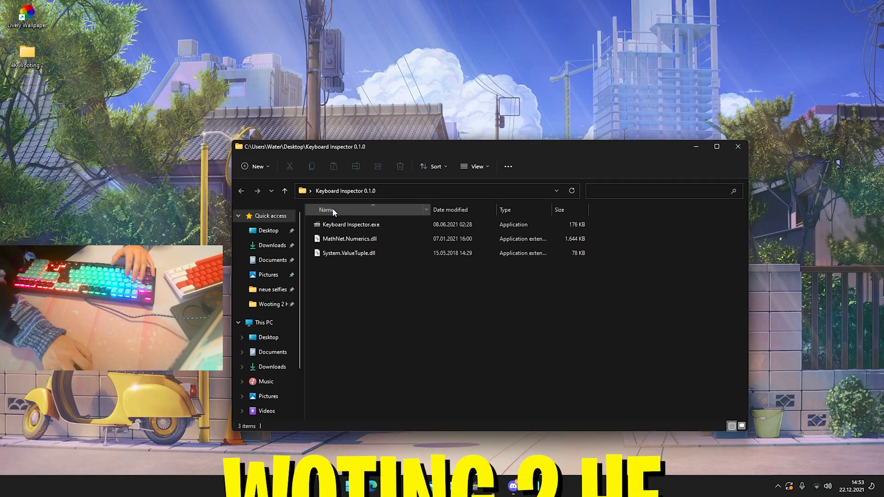
Launch Keyboard Inspector.exe and close the File Explorer window.
double_click(350, 224)
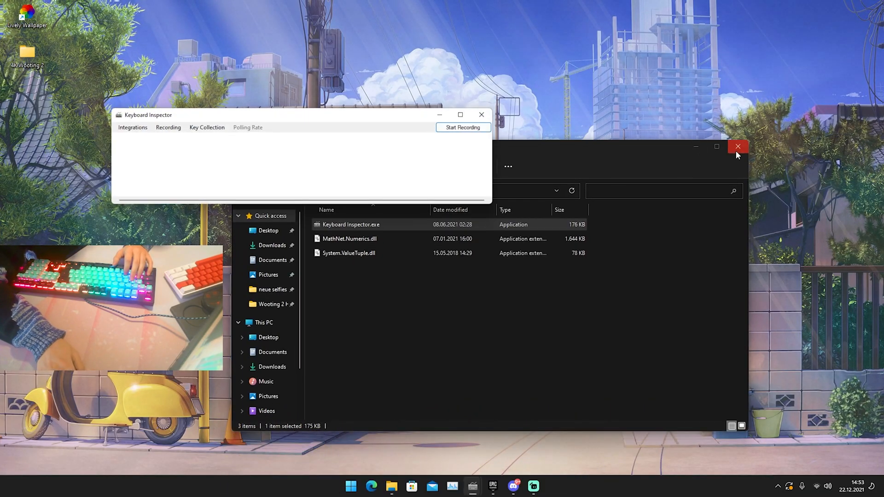
click(737, 147)
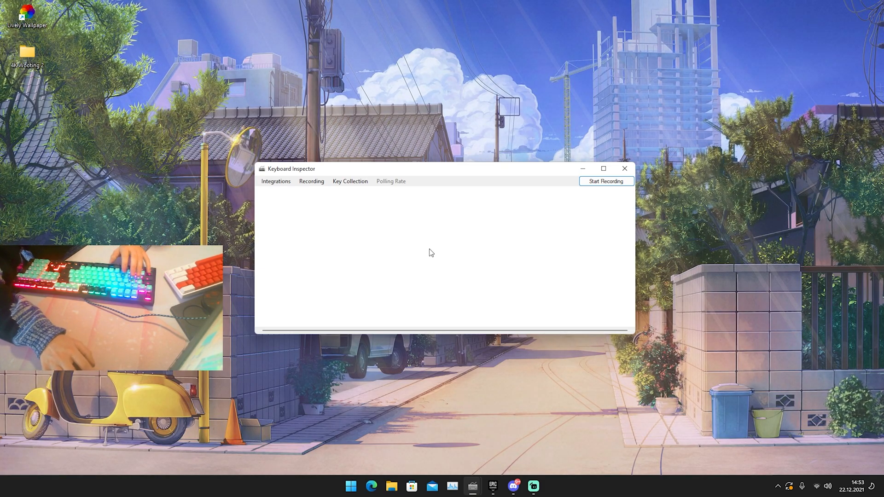
mouse_move(606, 183)
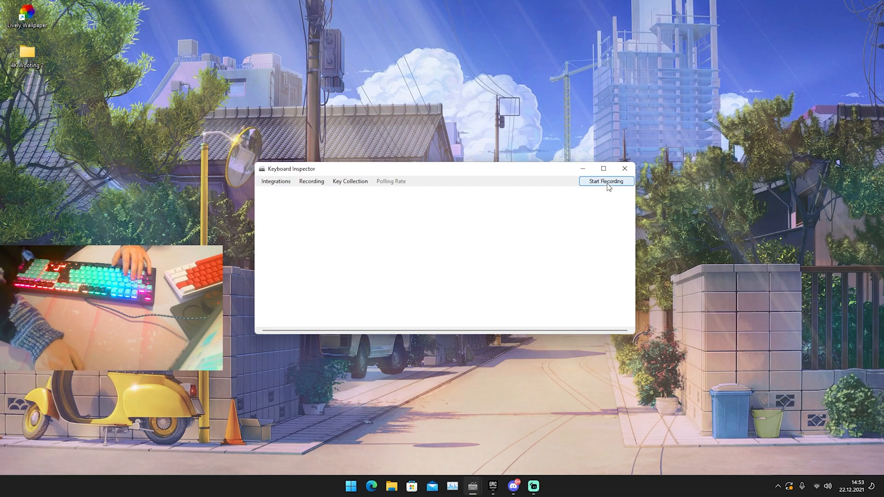
Record W and E keypresses to get a timeline chart, then start a second recording.
click(605, 181)
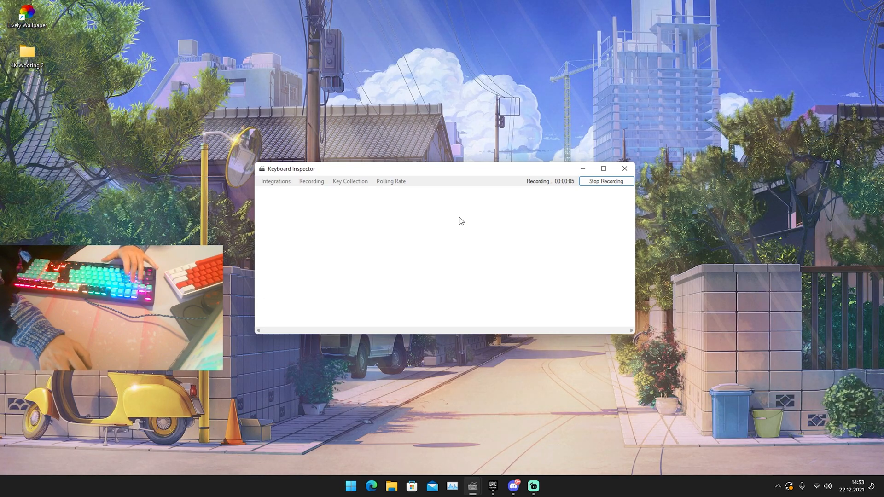
click(606, 181)
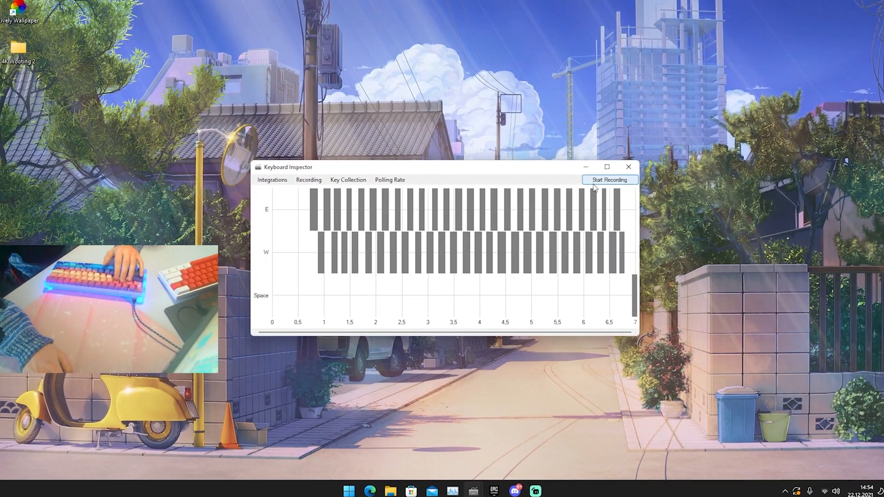
click(609, 179)
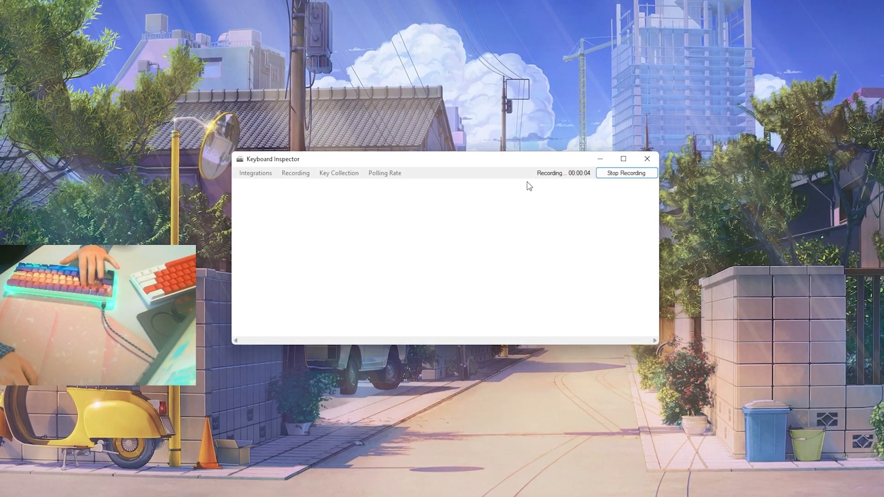
Stop the recording and run Polling Rate > Analyze, getting 'Definitely 1000Hz!'.
click(625, 172)
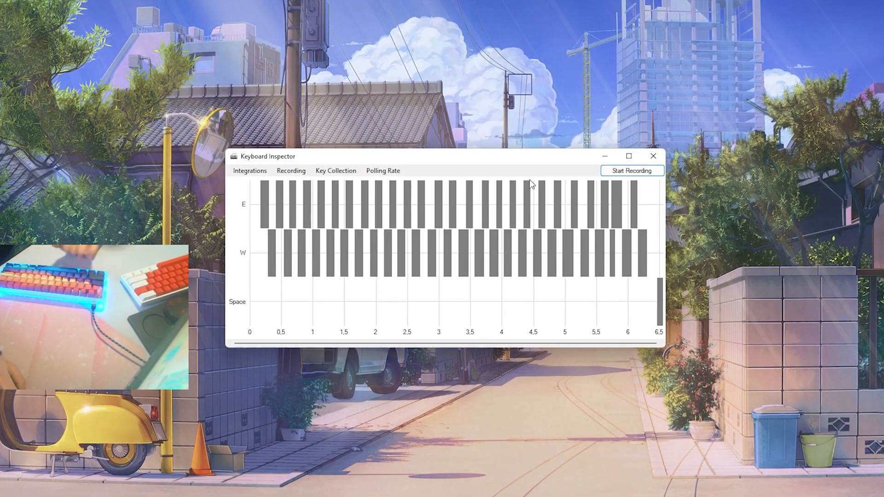
click(382, 171)
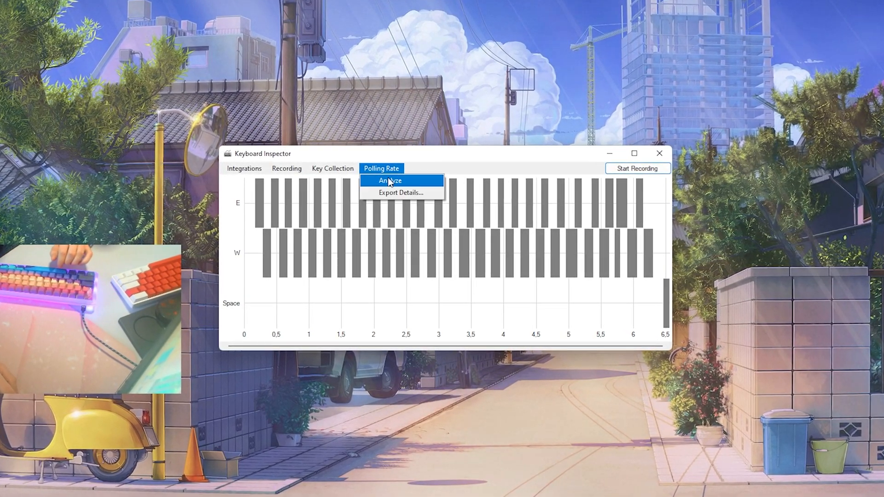
click(388, 181)
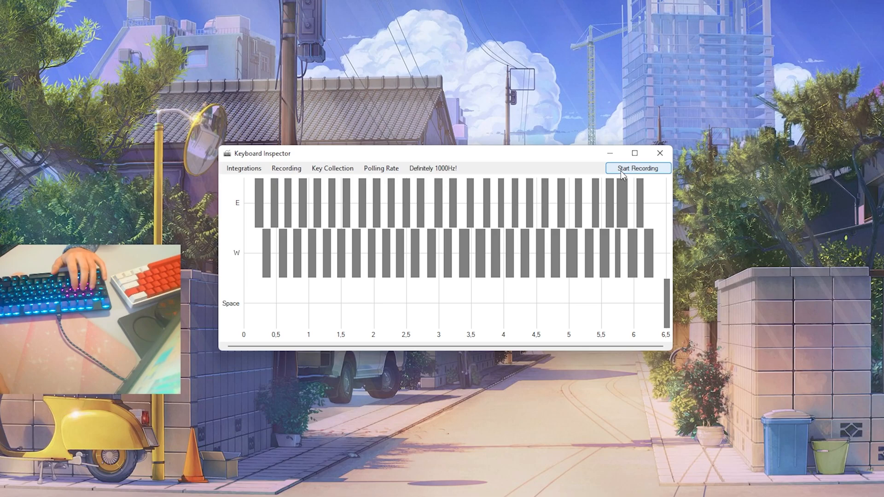
Record a fresh W and E keypress timeline for the next keyboard.
click(637, 168)
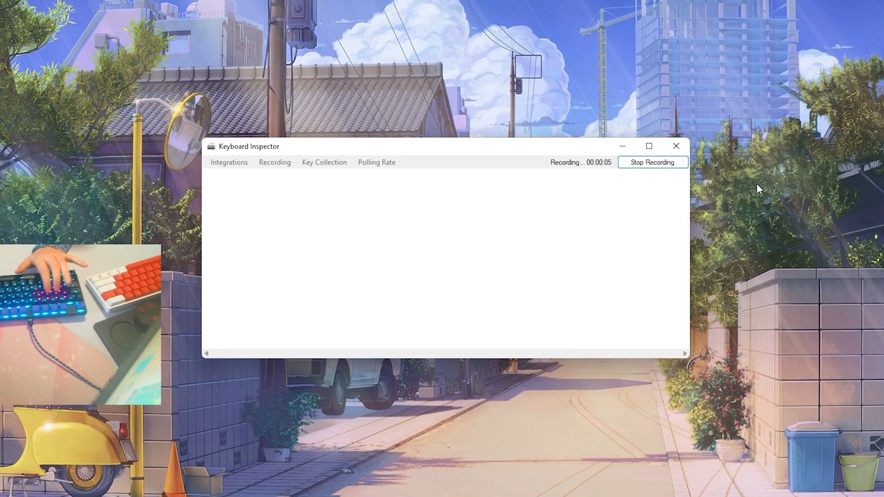
click(651, 162)
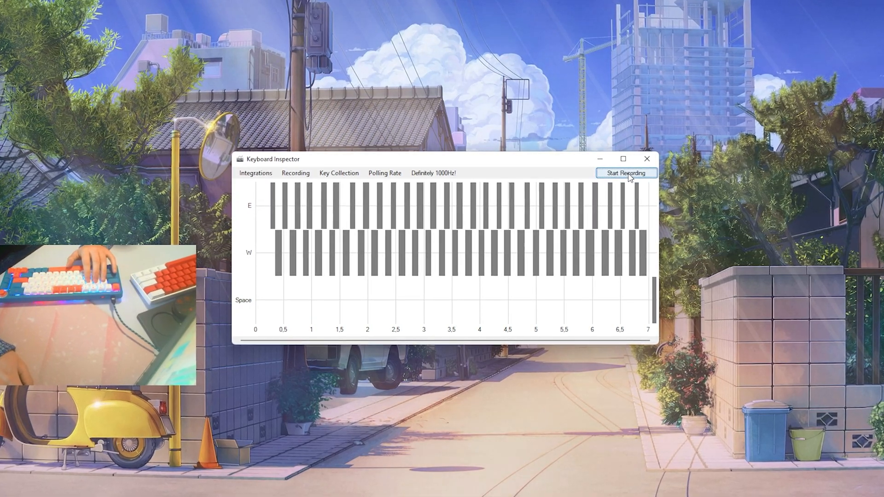
Record another W/E keypress timeline and analyse its polling rate as 'Definitely 1000Hz!'.
click(625, 173)
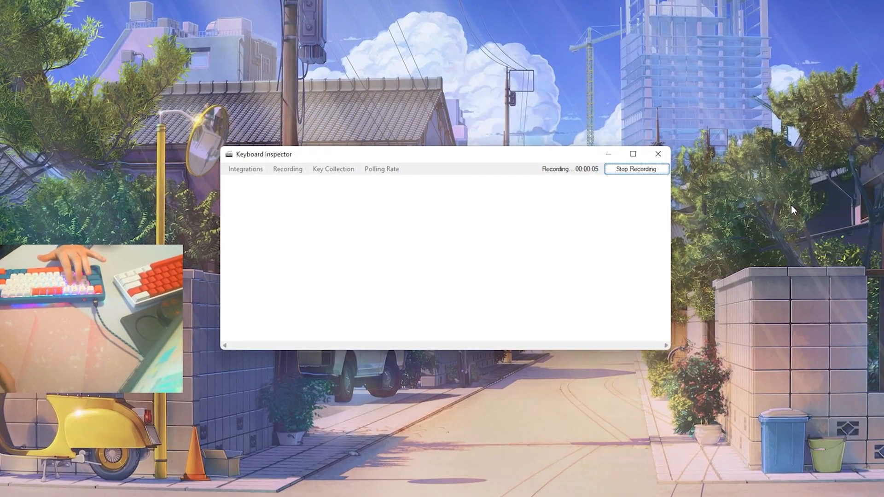
click(636, 168)
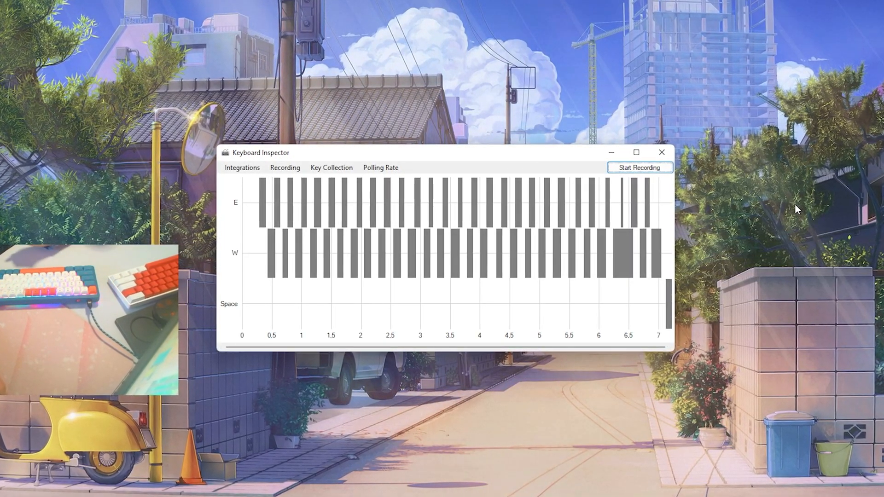
click(380, 168)
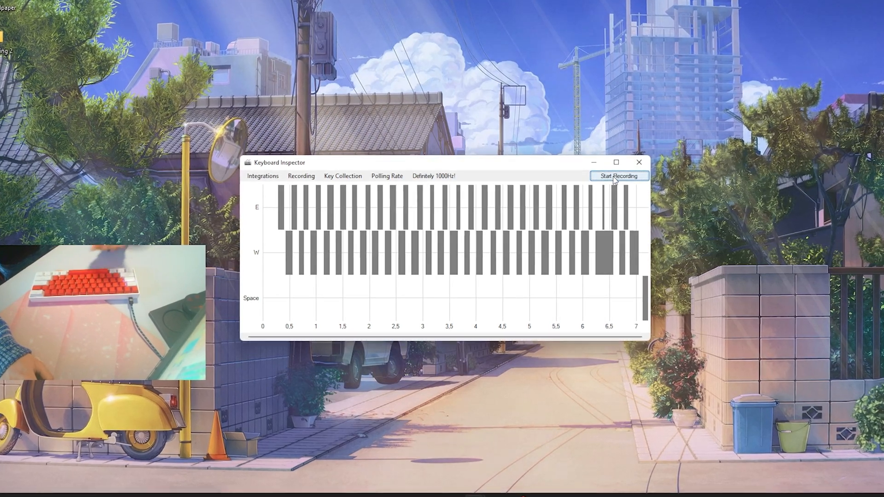
Record the next keyboard's W/E presses, getting an unsure 'maybe 1000Hz' polling-rate verdict.
click(618, 176)
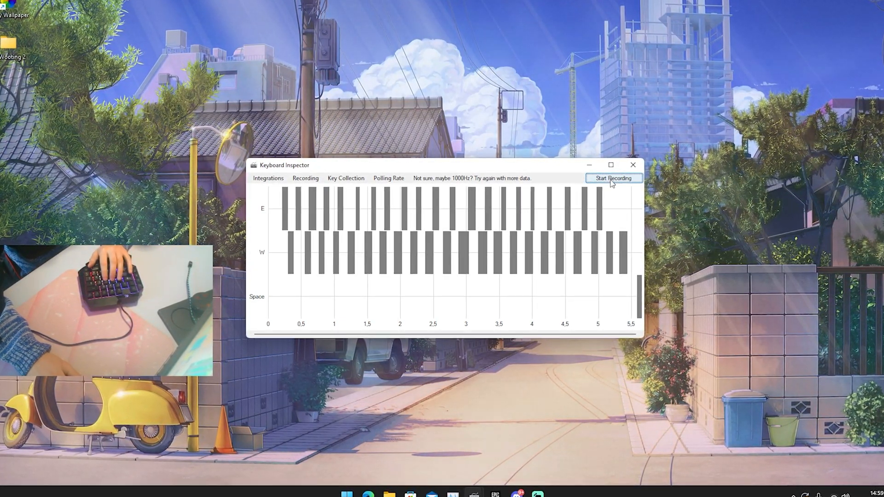
Record a sixth W/E keypress session, replacing the previous chart and verdict.
click(613, 178)
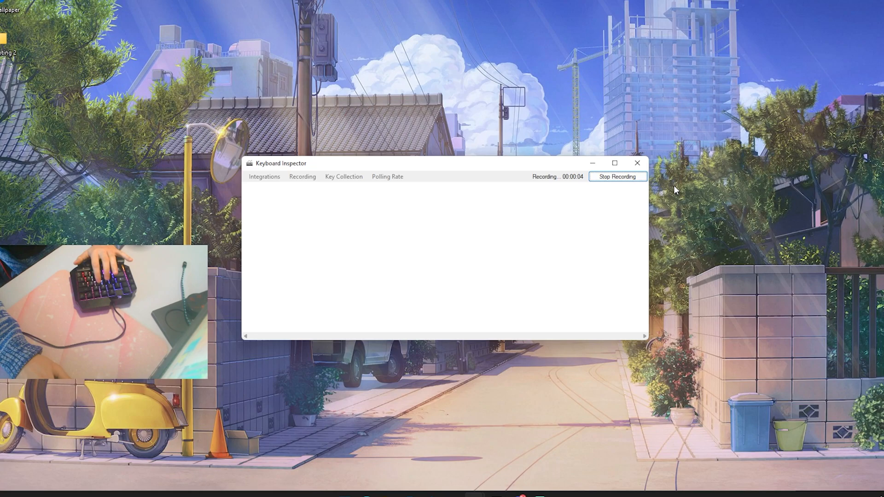
click(617, 177)
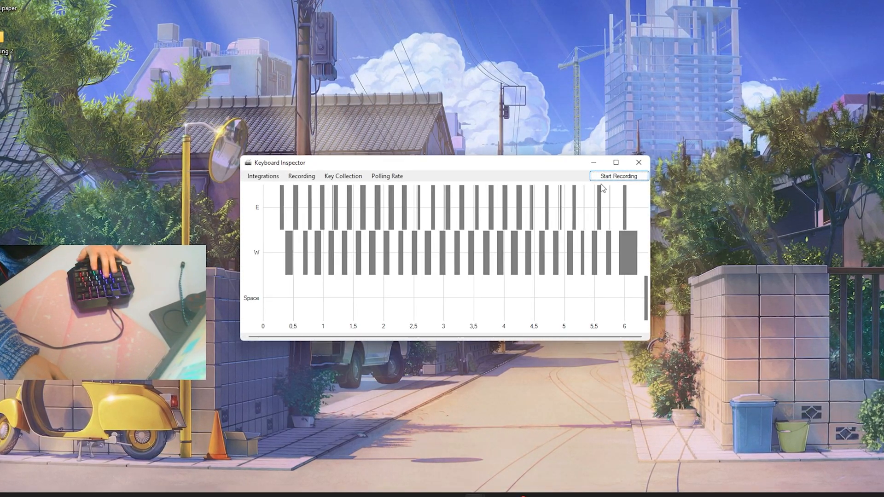